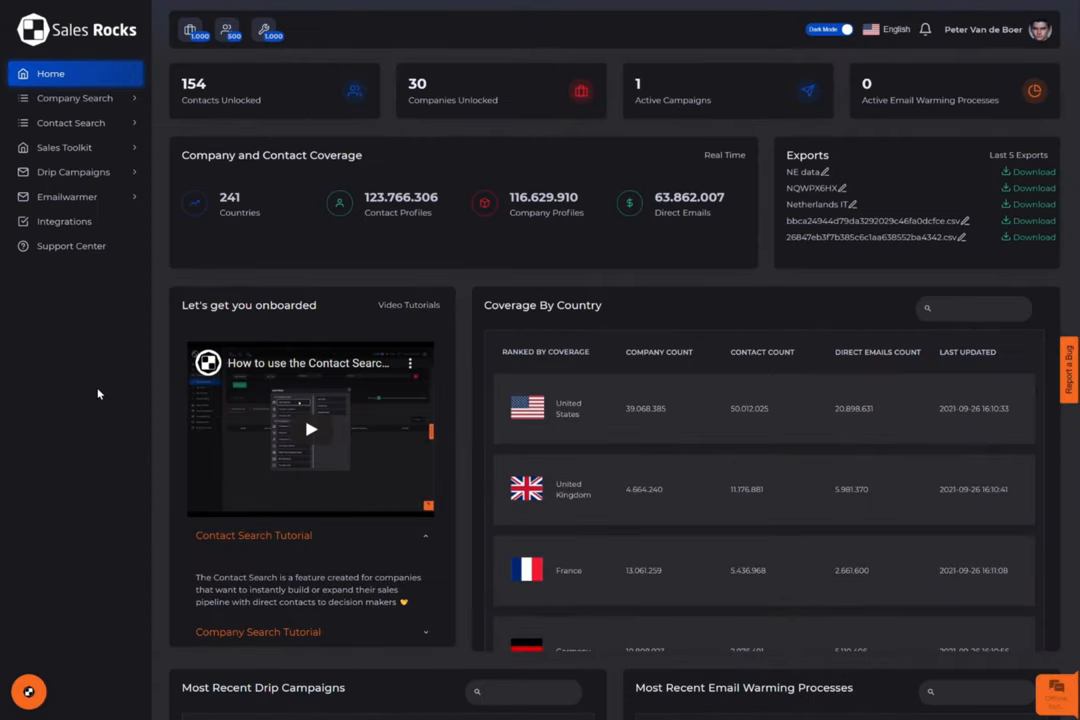
Step: Expand Drip Campaigns in the sidebar and start a new campaign
left_click(73, 172)
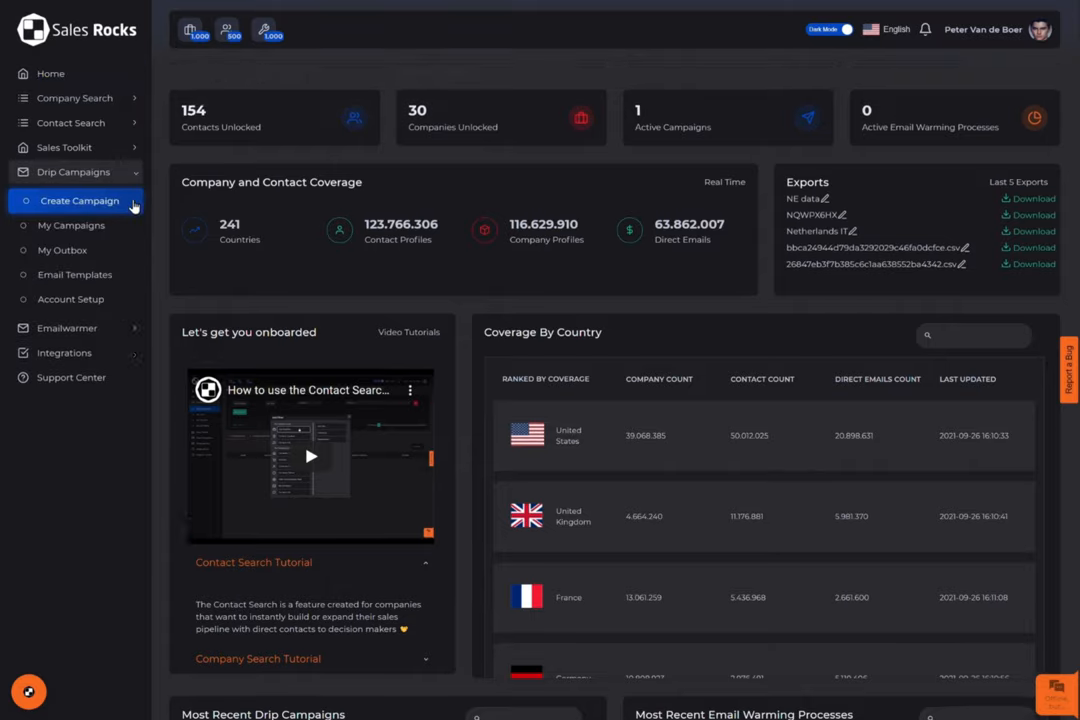
left_click(79, 200)
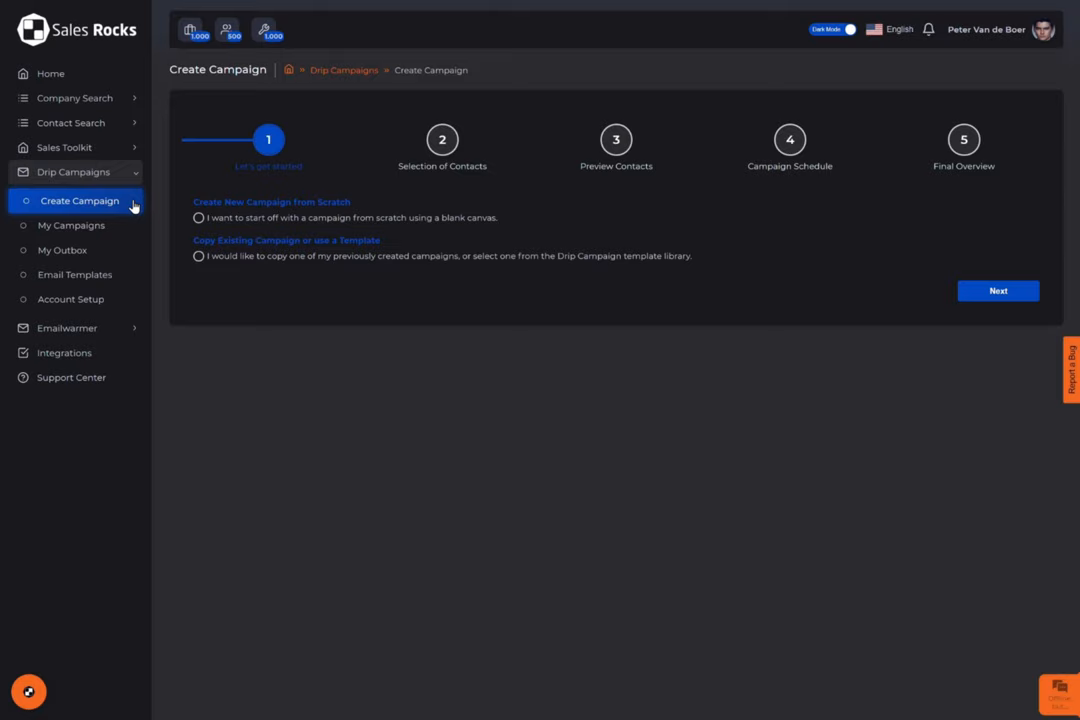
Step: Start the campaign from scratch, name it eCommerce Italy, and pick the sending account profile
left_click(199, 218)
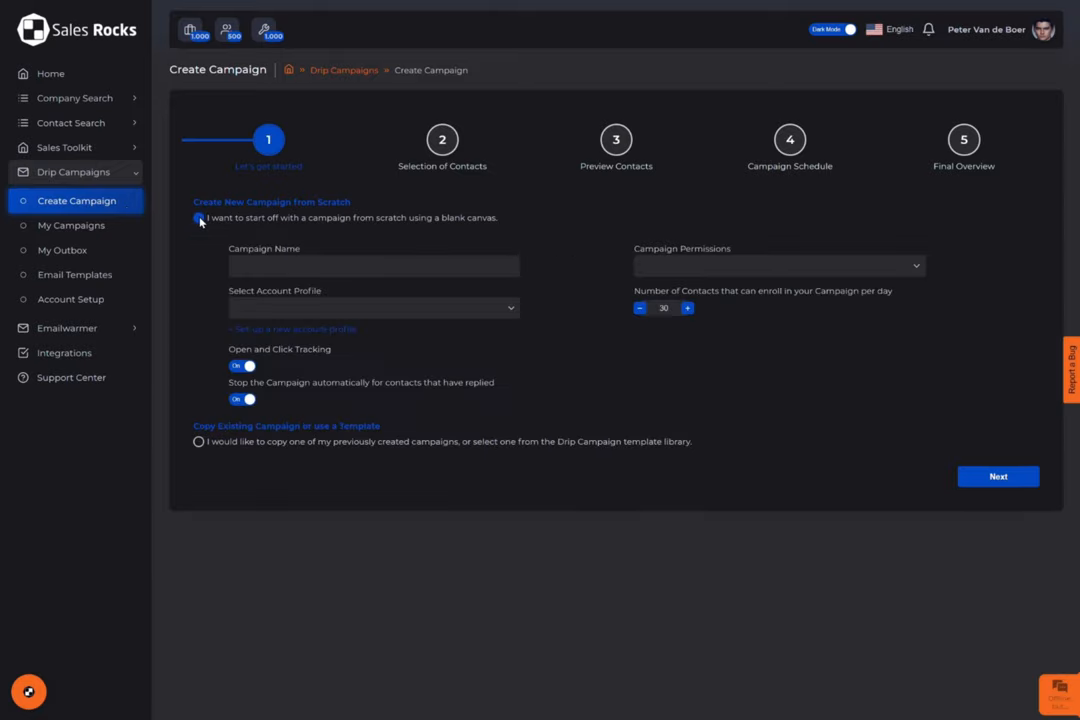
left_click(198, 217)
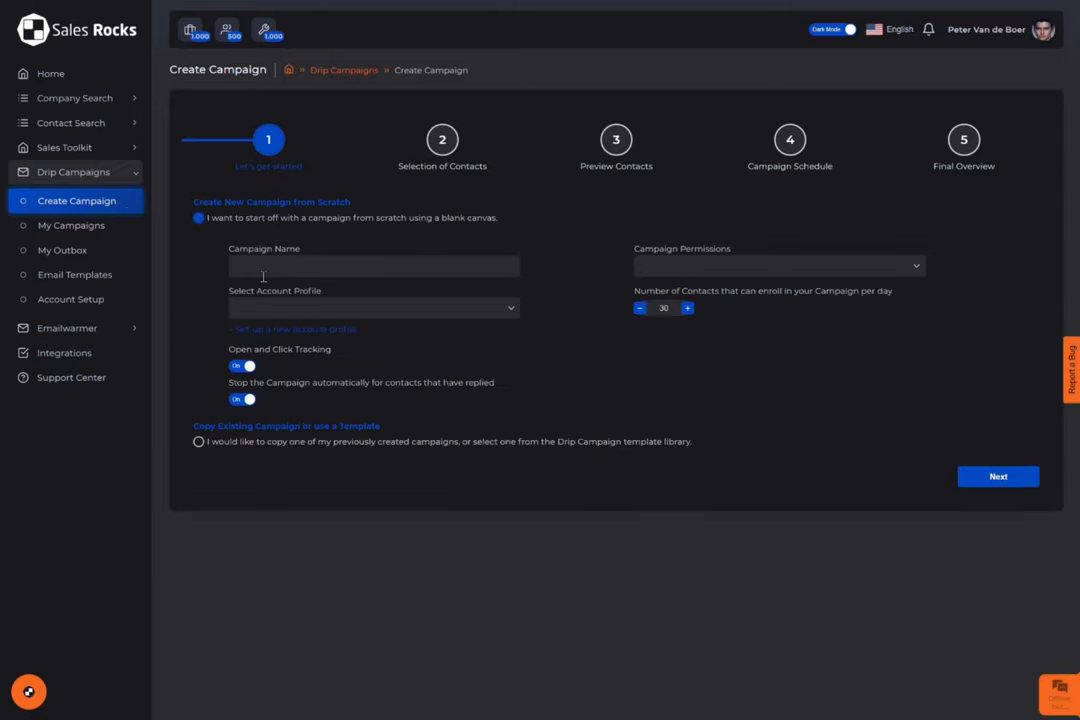
type("eCommerce Italy")
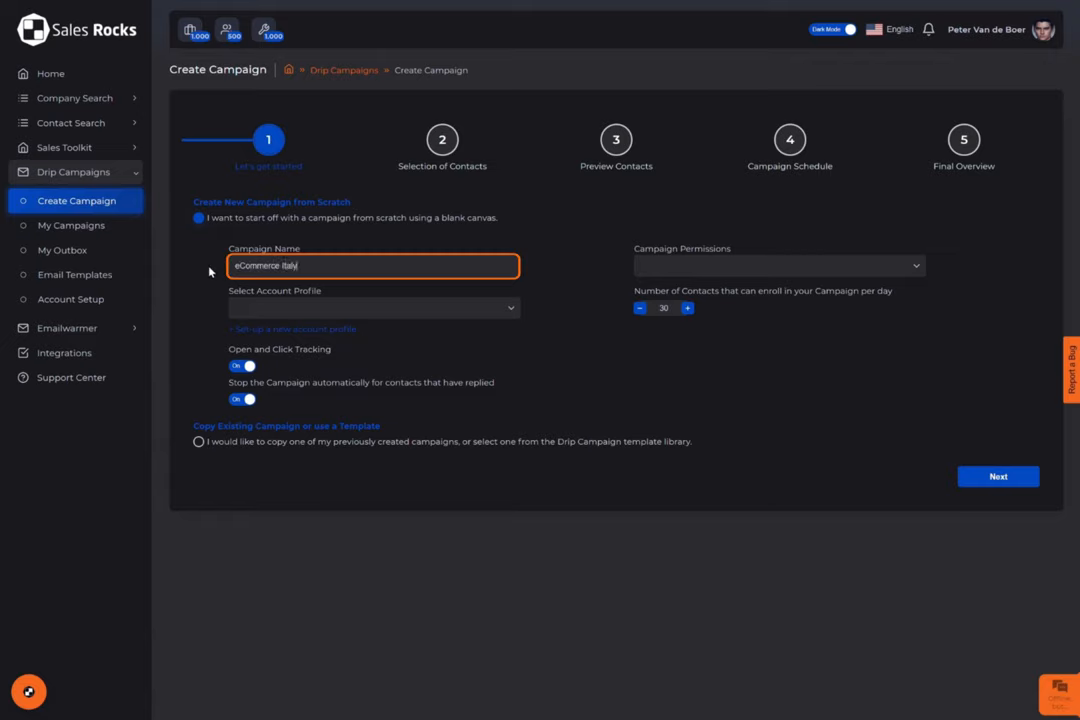
left_click(373, 308)
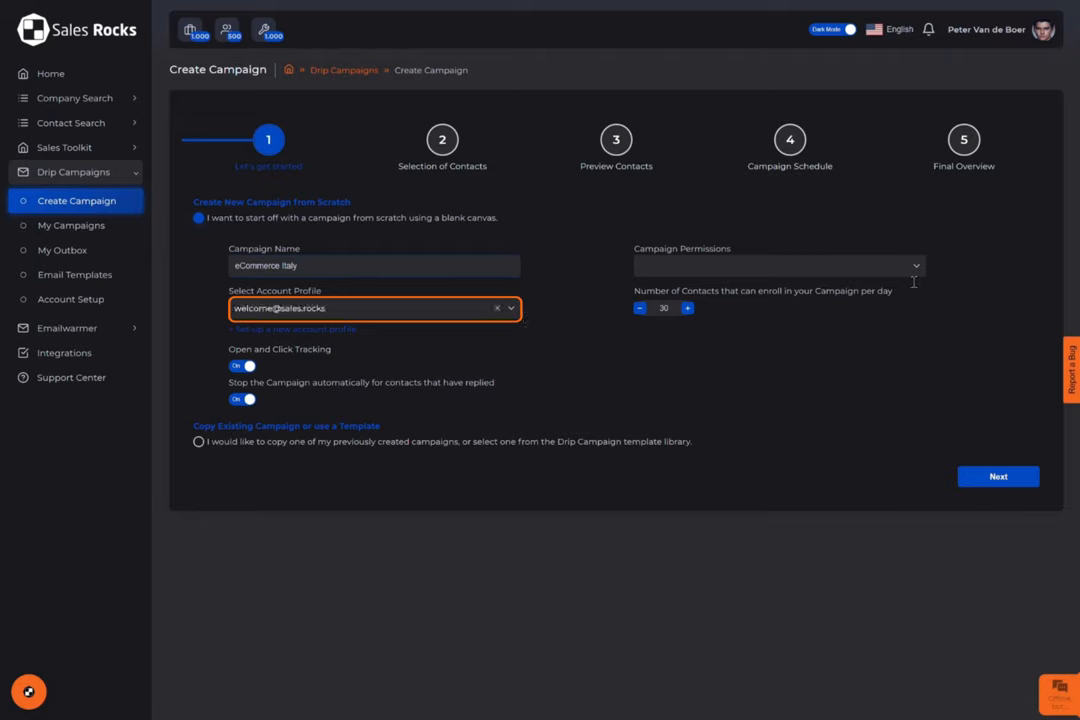
Step: Make the campaign visible to all company users, keep open/click tracking on, and continue
left_click(778, 265)
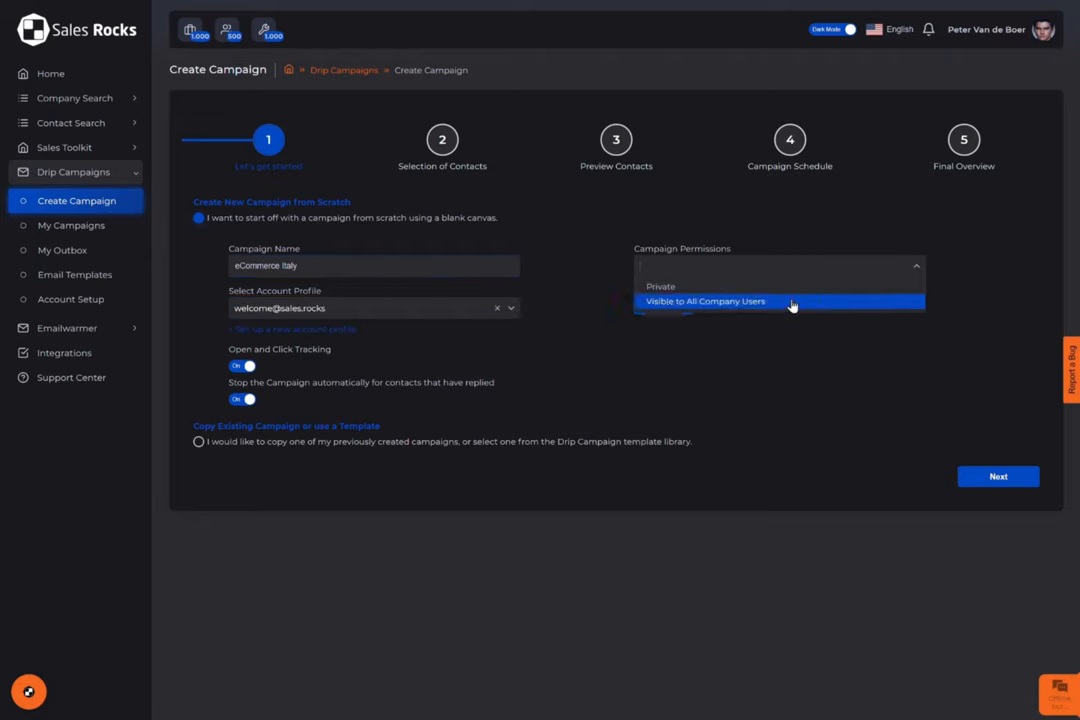
left_click(705, 301)
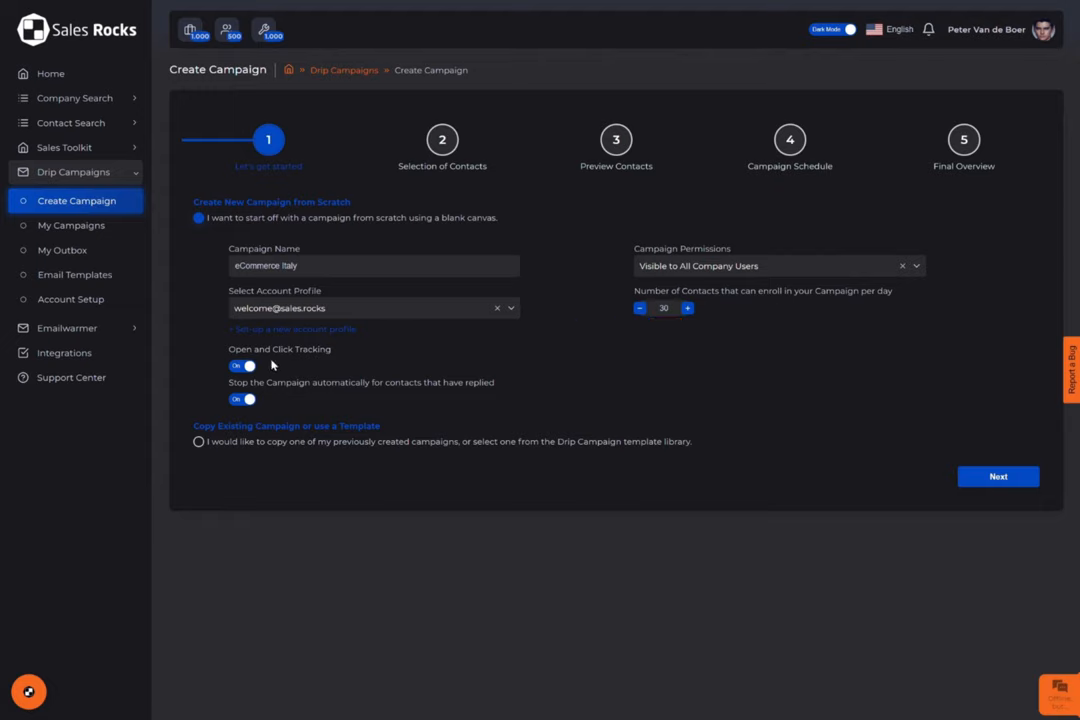
left_click(242, 365)
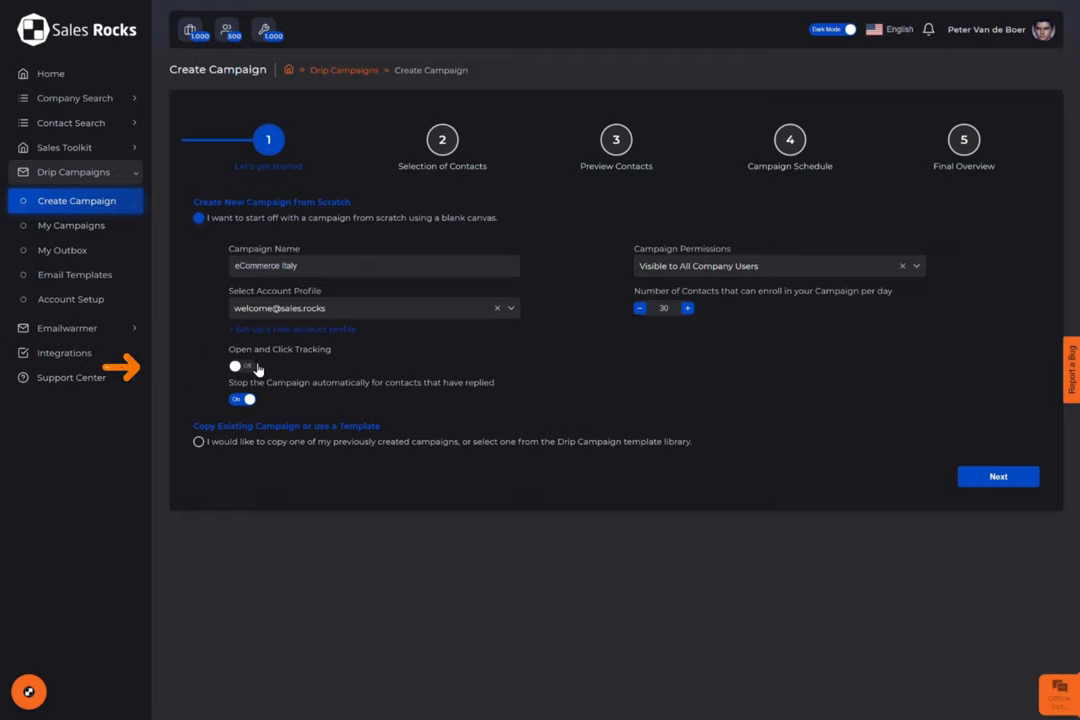
left_click(242, 365)
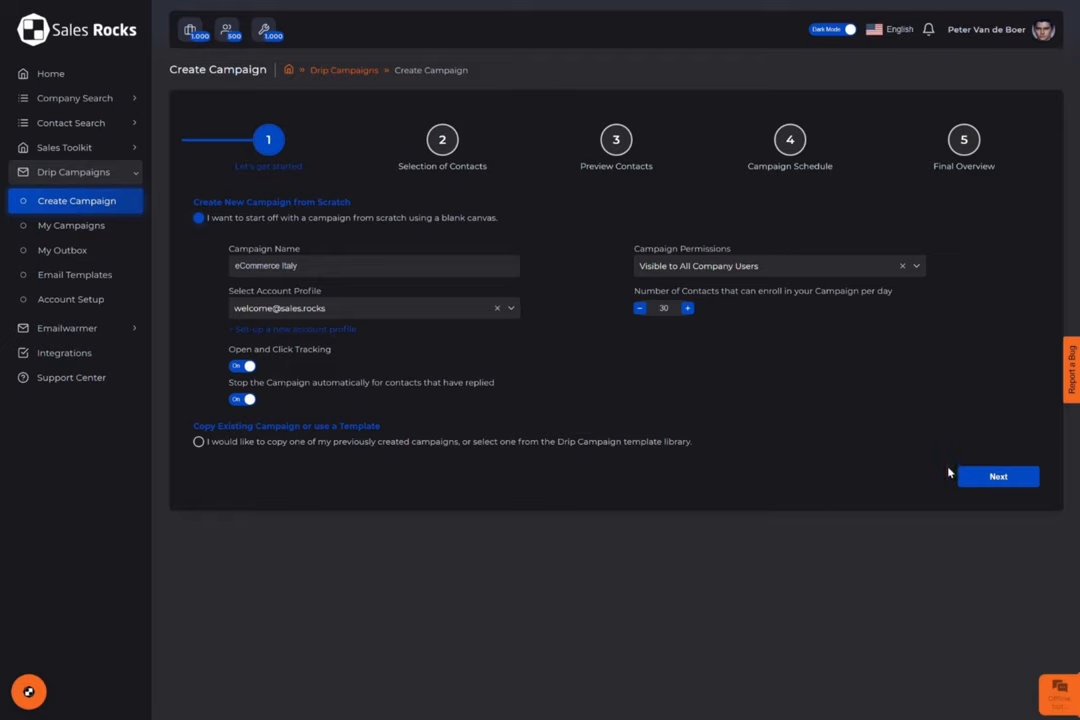
left_click(997, 476)
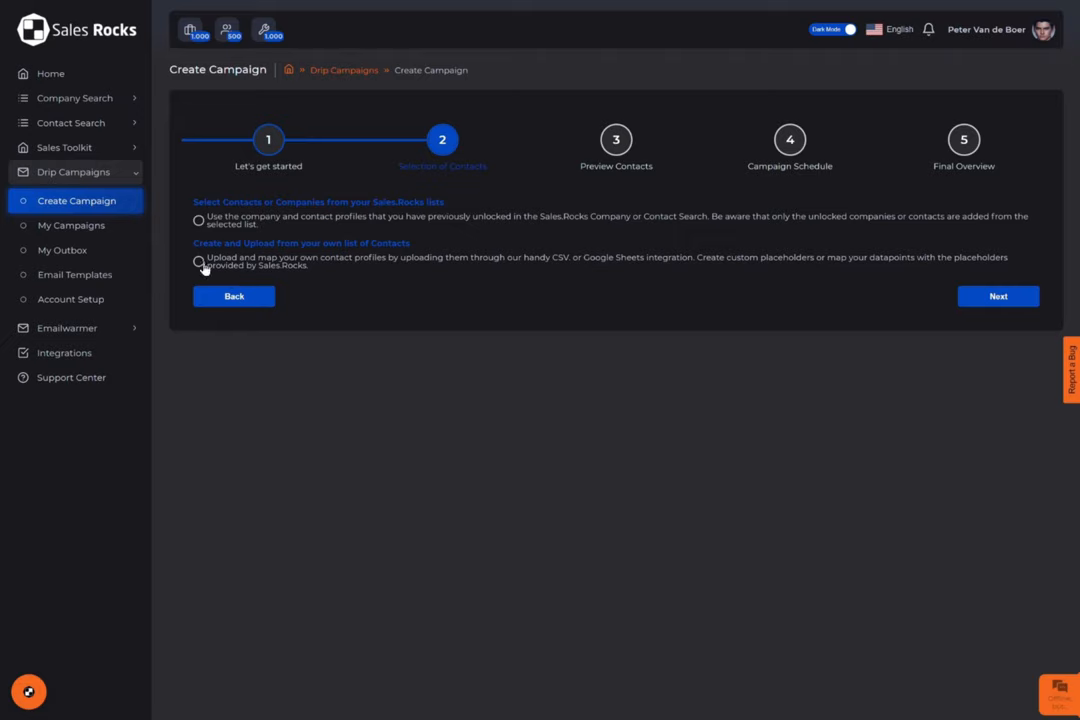
Step: After browsing the upload options, choose the saved Italy eCommerce (Contact) list and continue
left_click(199, 261)
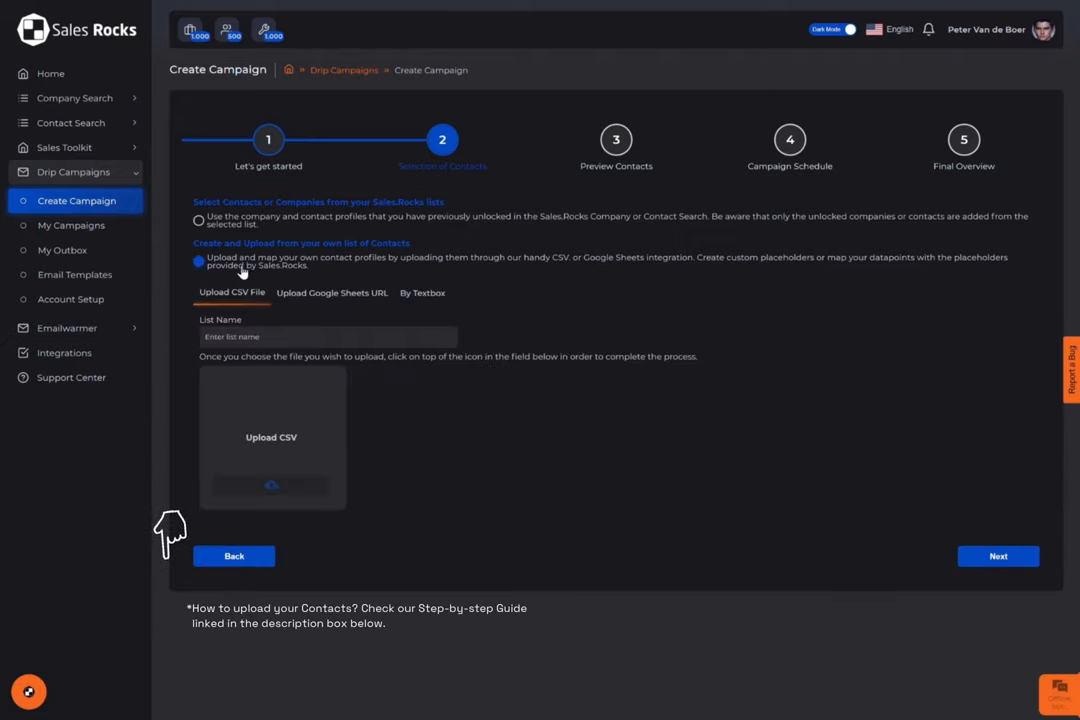
left_click(332, 292)
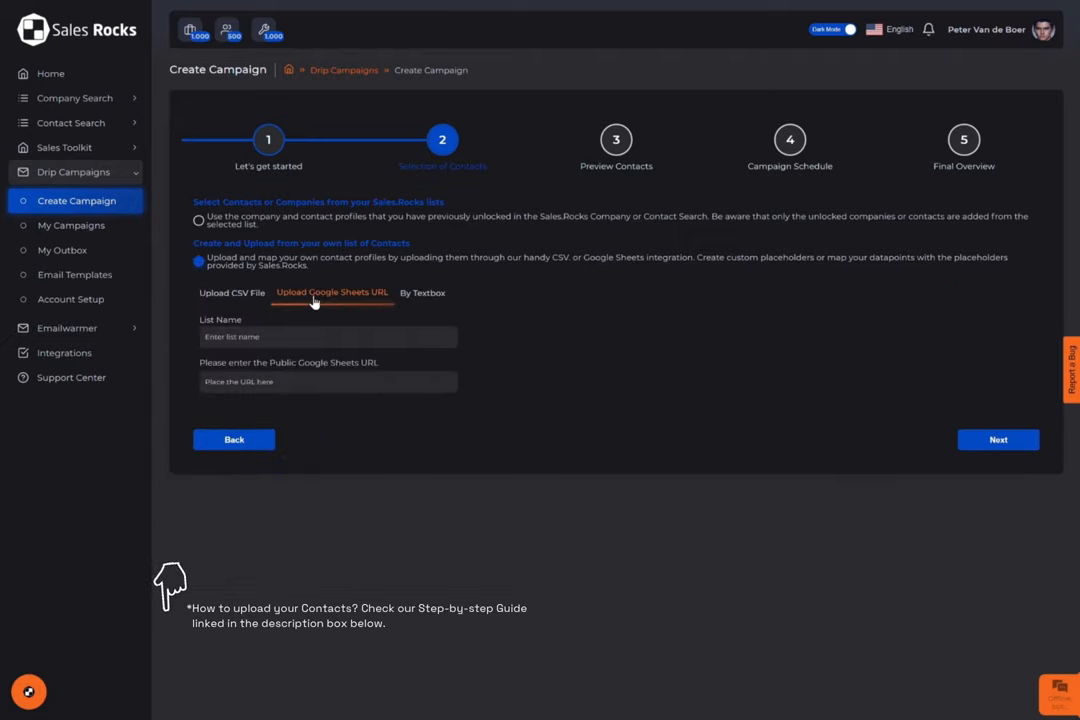
left_click(423, 292)
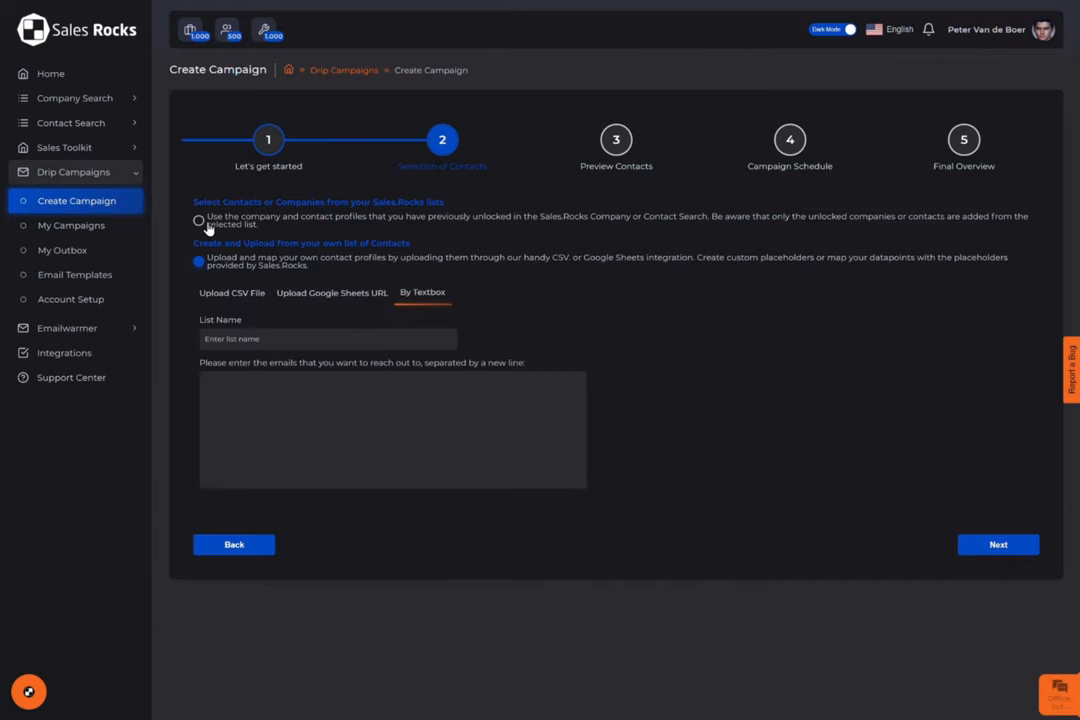
left_click(198, 220)
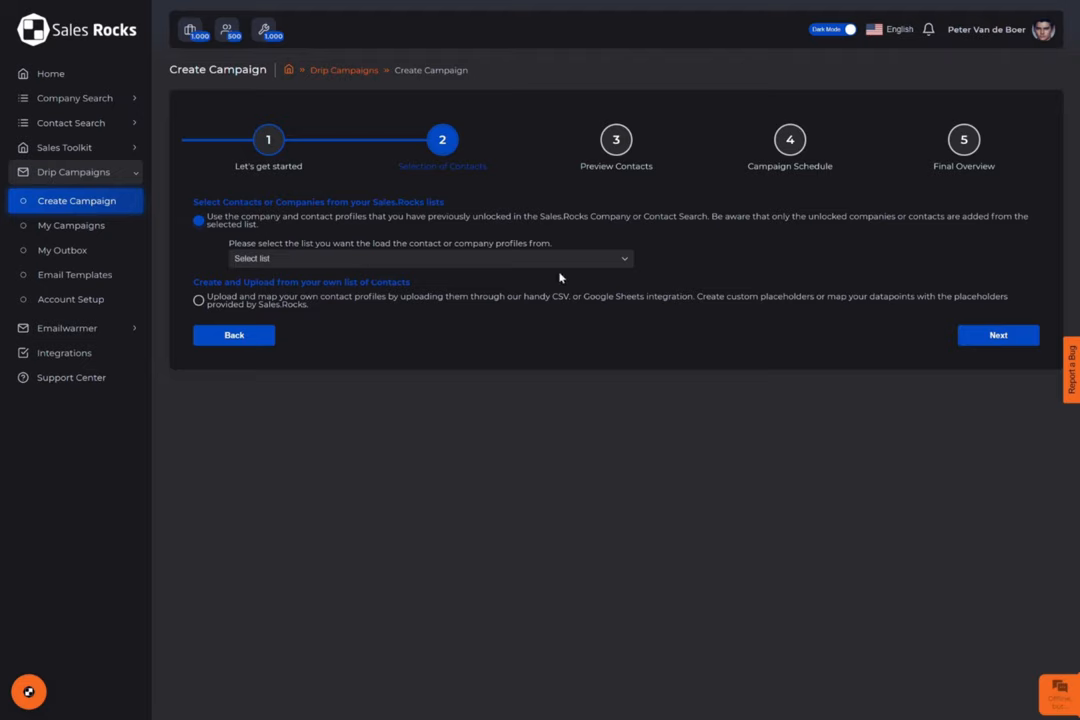
left_click(430, 258)
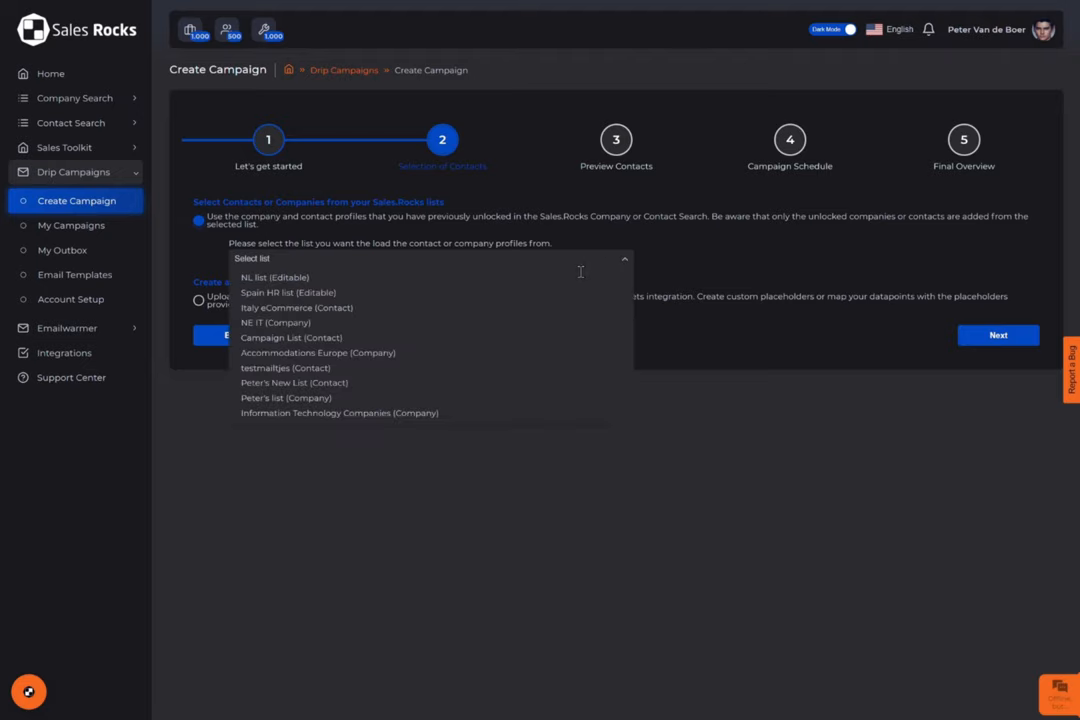
left_click(296, 307)
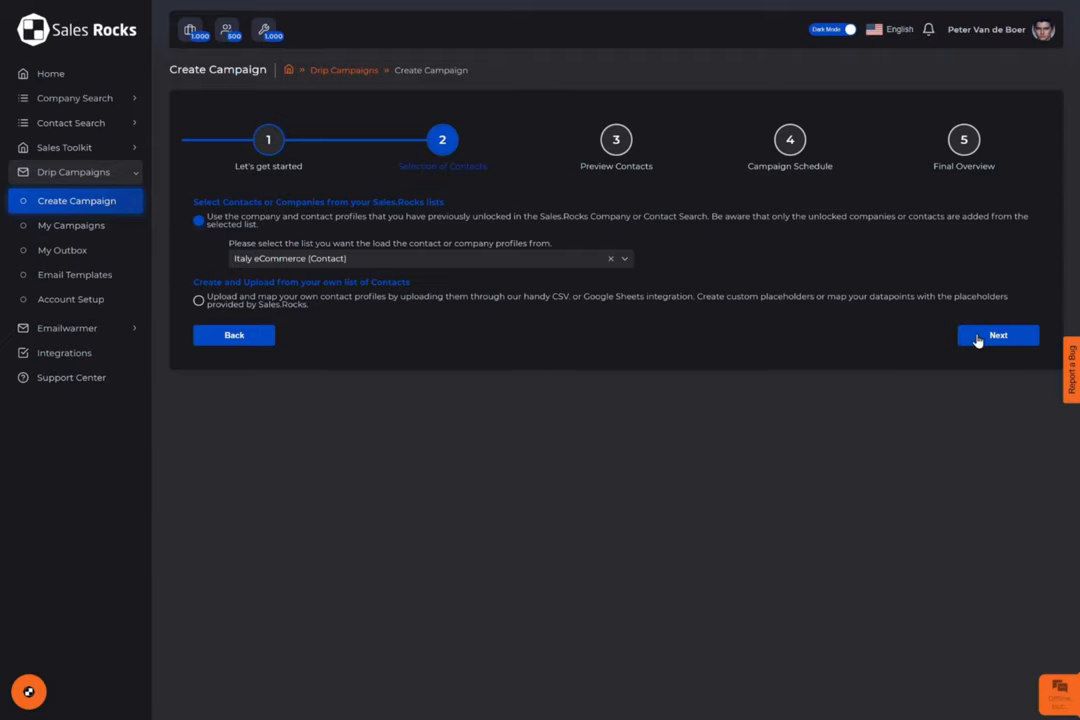
left_click(997, 335)
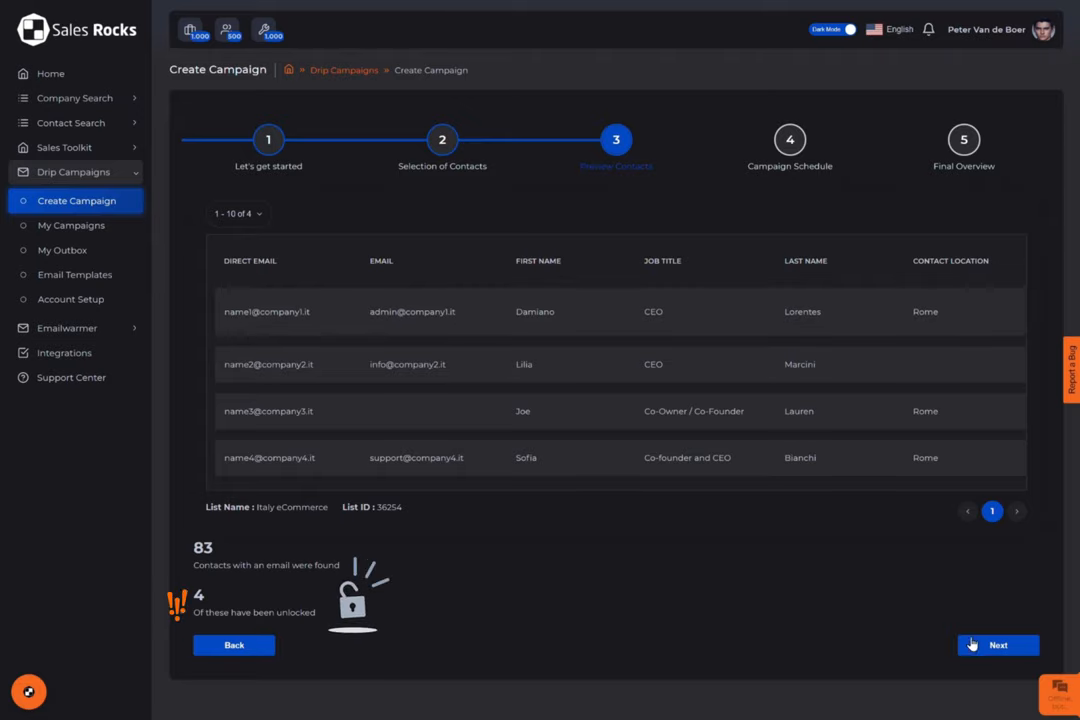
Step: Accept the previewed contacts and continue to the Campaign Schedule step
left_click(997, 645)
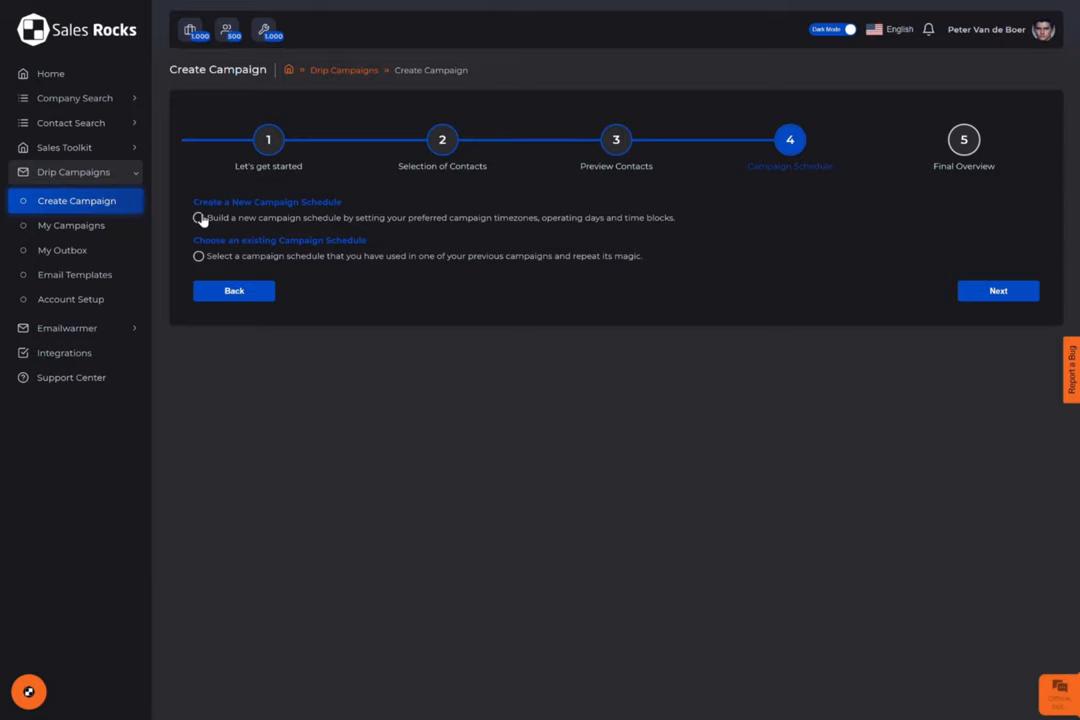
Step: Create a new campaign schedule named 'Italy campaign'
left_click(199, 218)
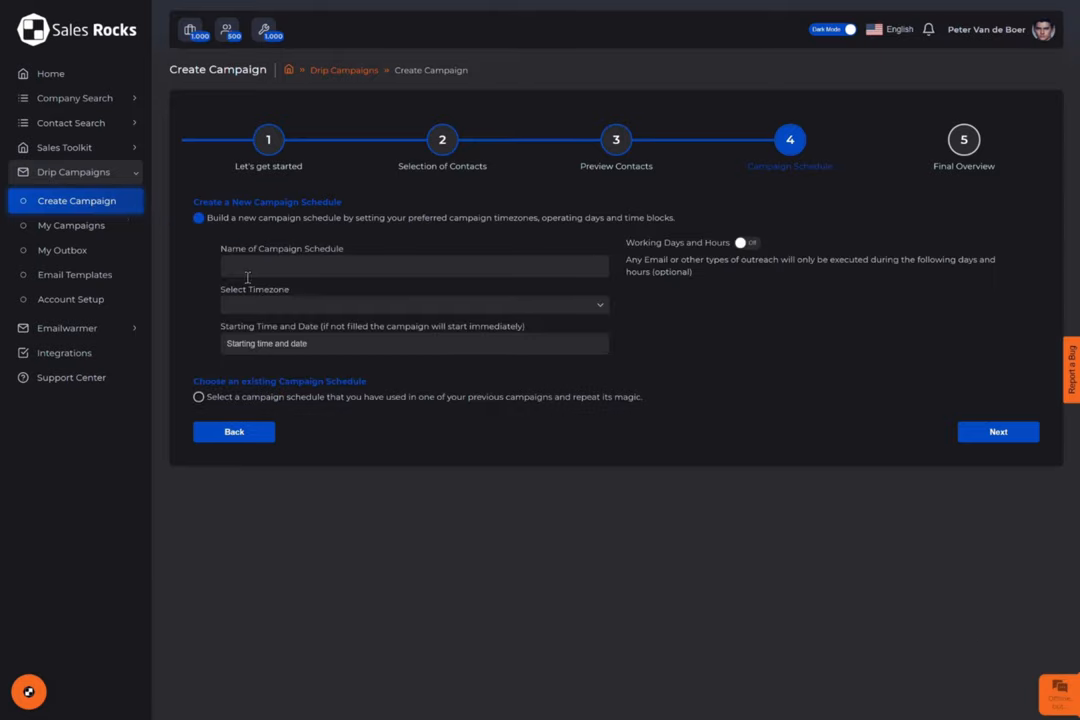
type("h")
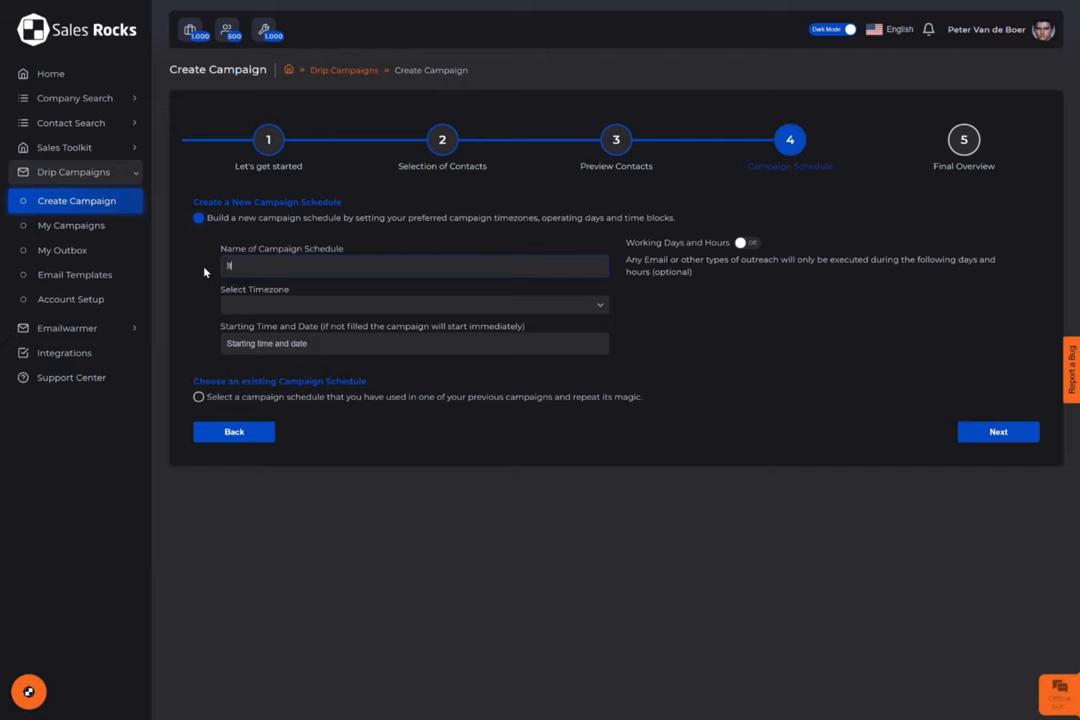
type("Italy campaign")
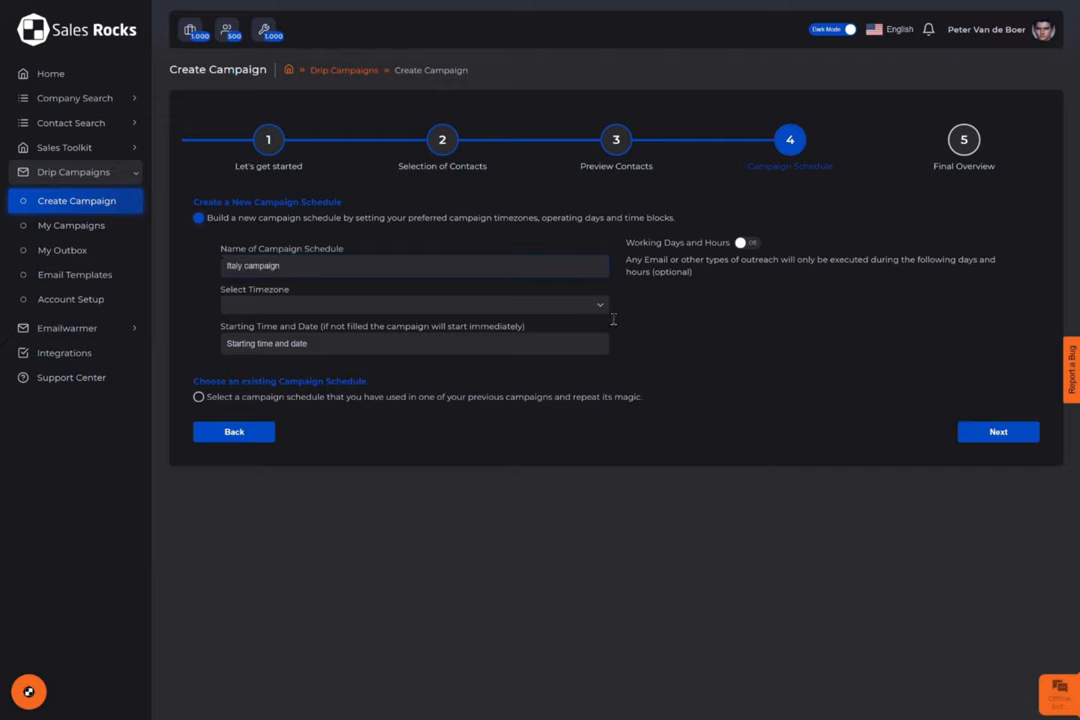
left_click(413, 304)
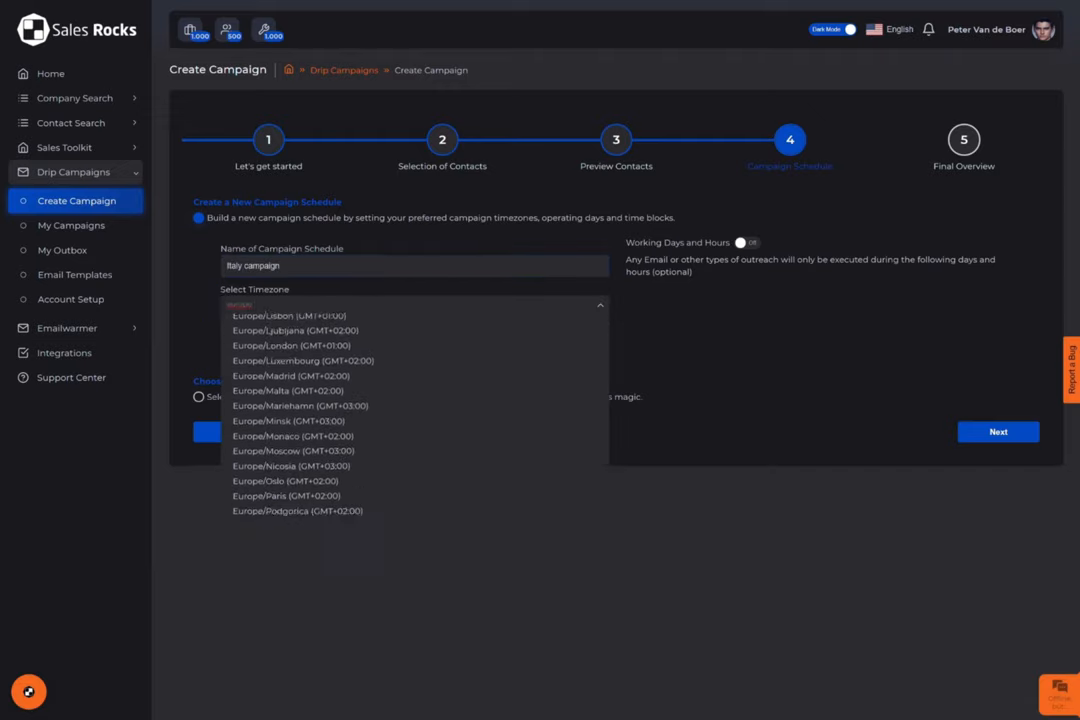
left_click(748, 243)
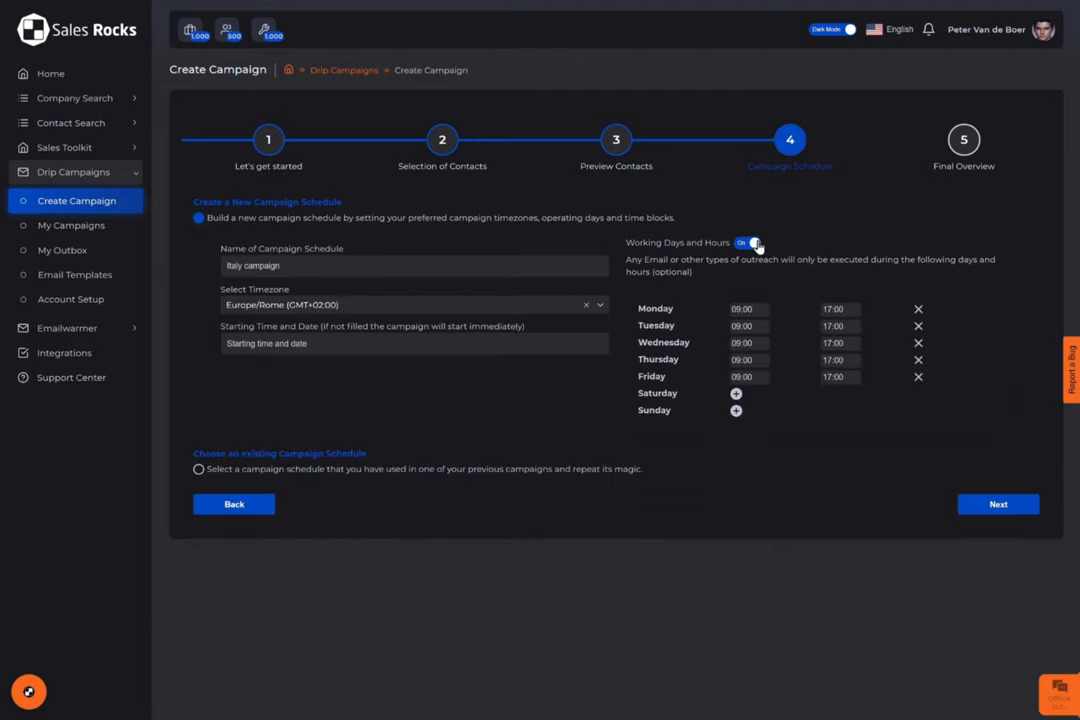
left_click(413, 343)
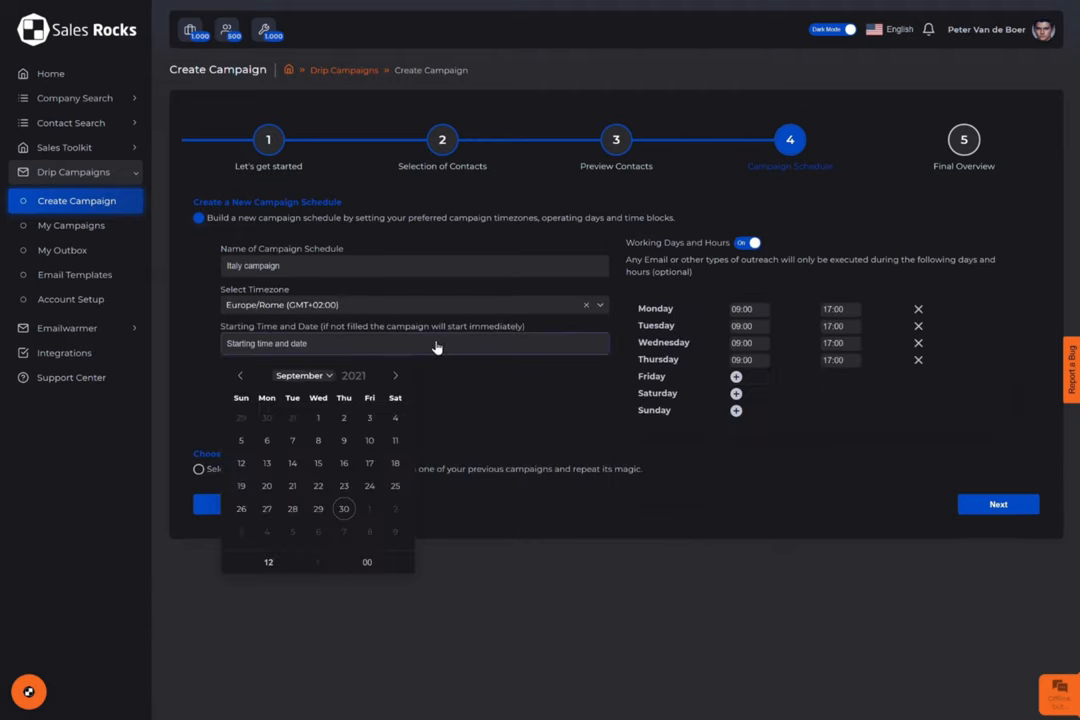
left_click(267, 440)
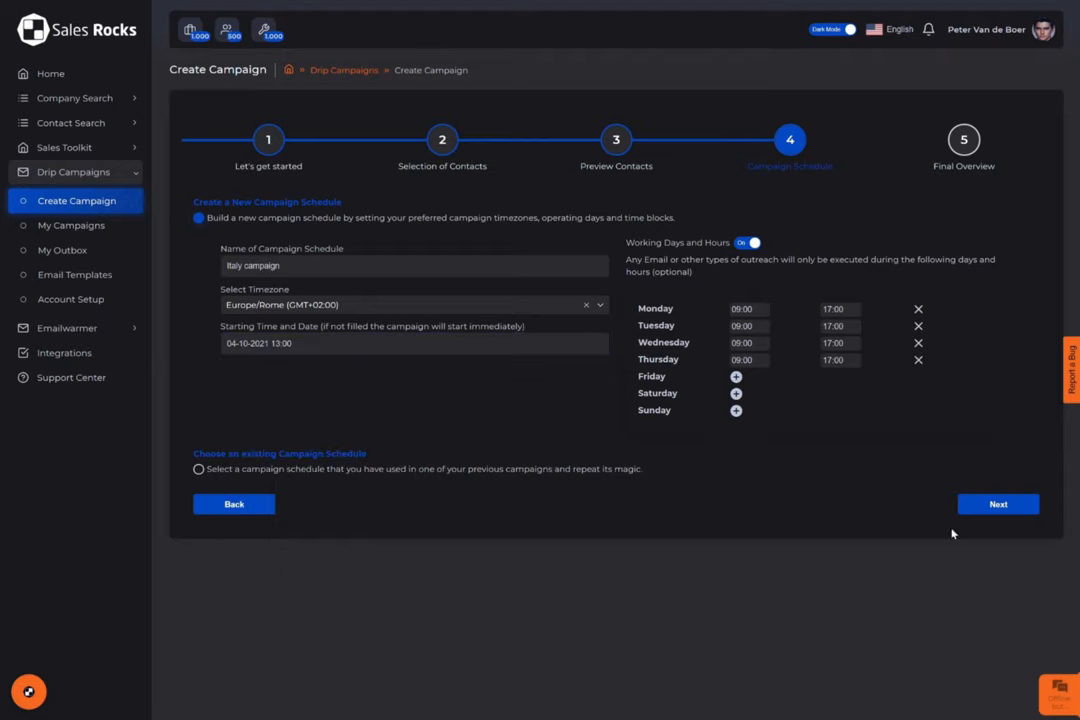
left_click(997, 503)
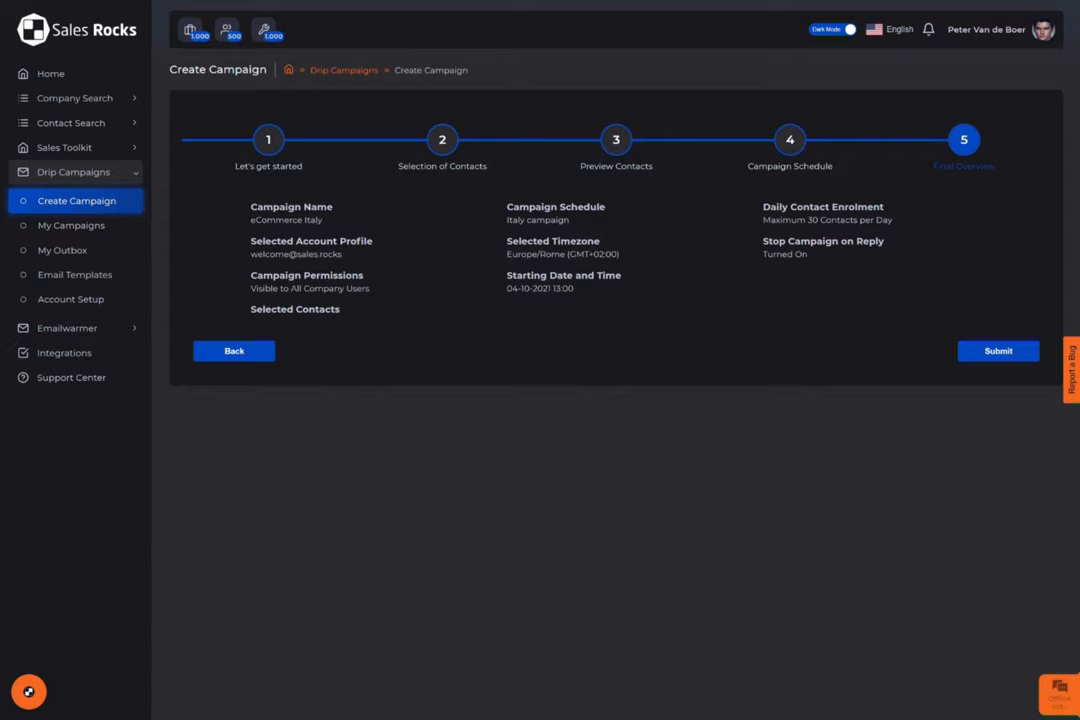
Step: Submit the campaign on the Final Overview step to open the flow builder
left_click(998, 351)
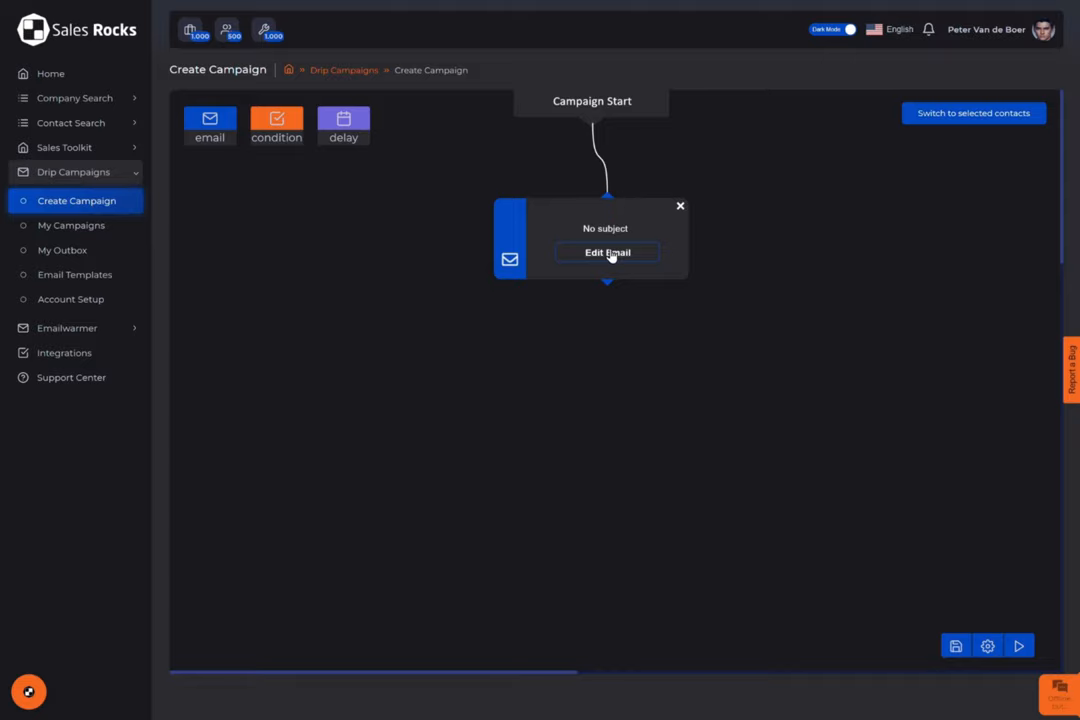
Step: Make the first email a new thread with subject 'This is a wild guess?!'
left_click(607, 252)
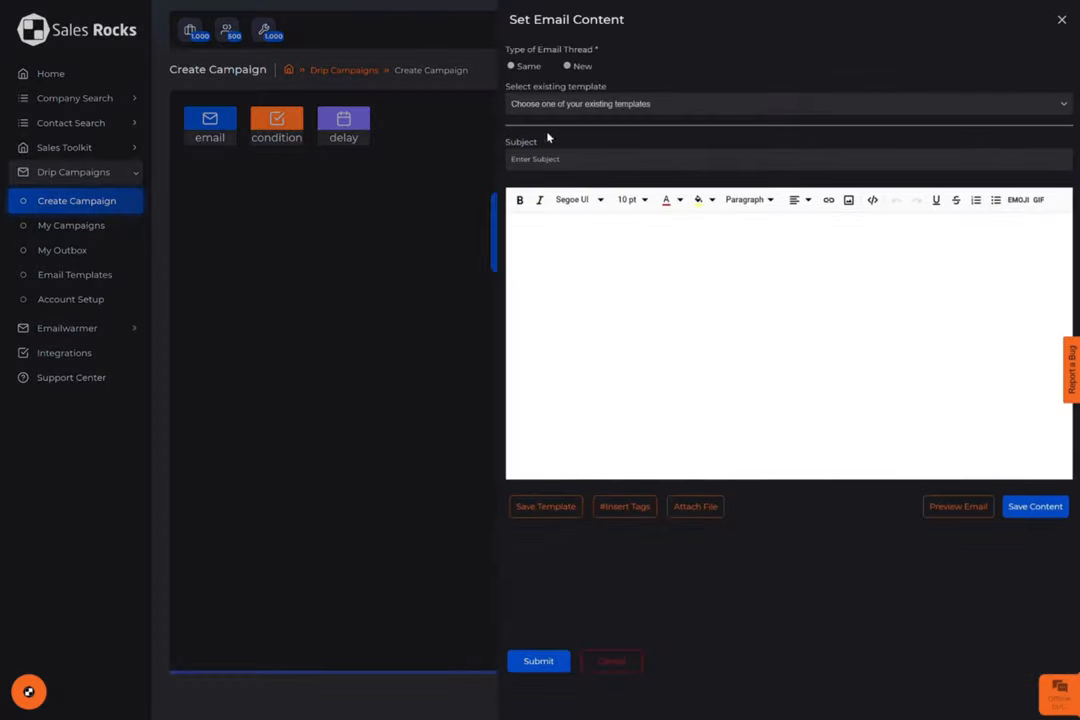
left_click(512, 66)
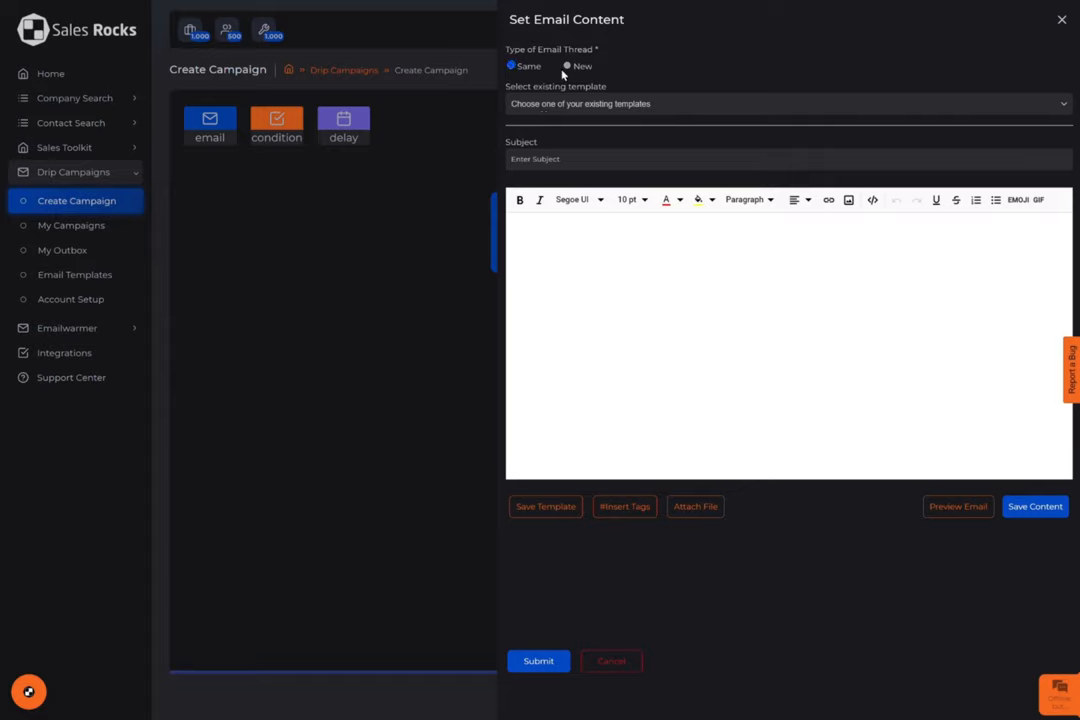
left_click(567, 66)
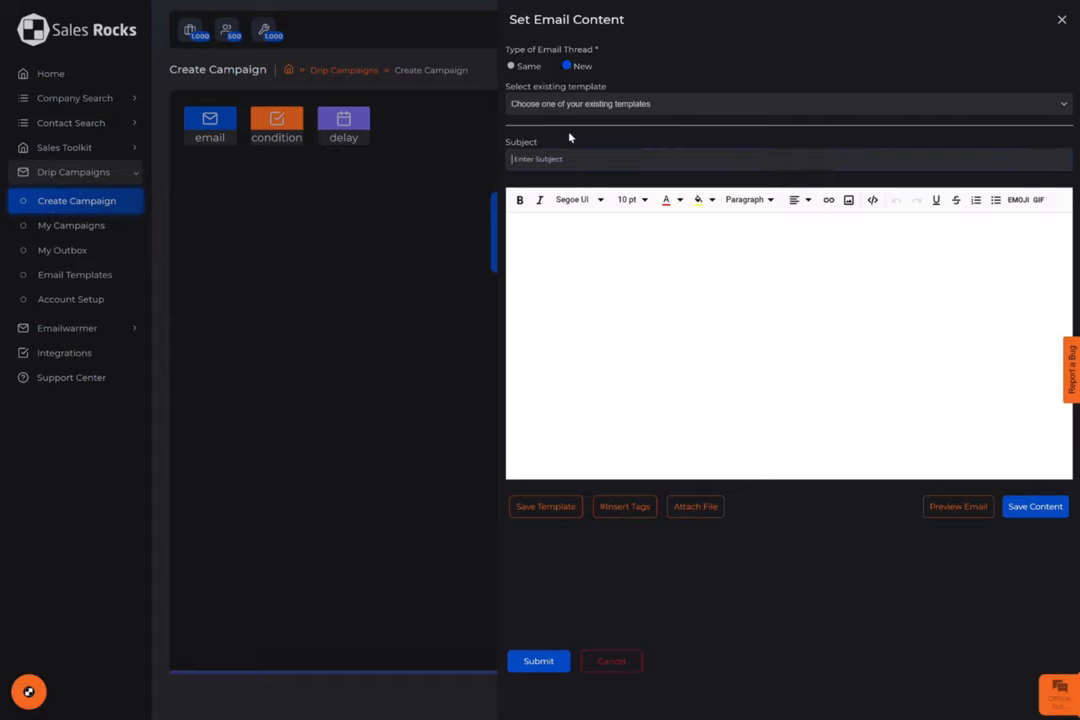
type("This is a wild guess?!")
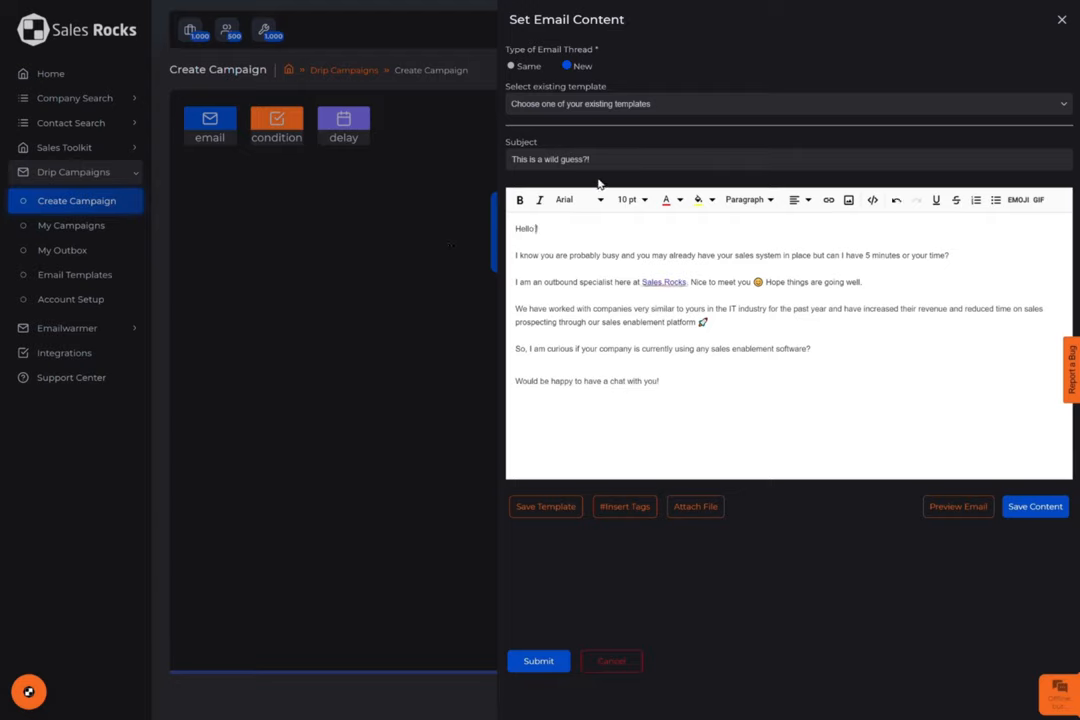
Step: Insert first_name and company_name tags into the email body and save it
left_click(624, 506)
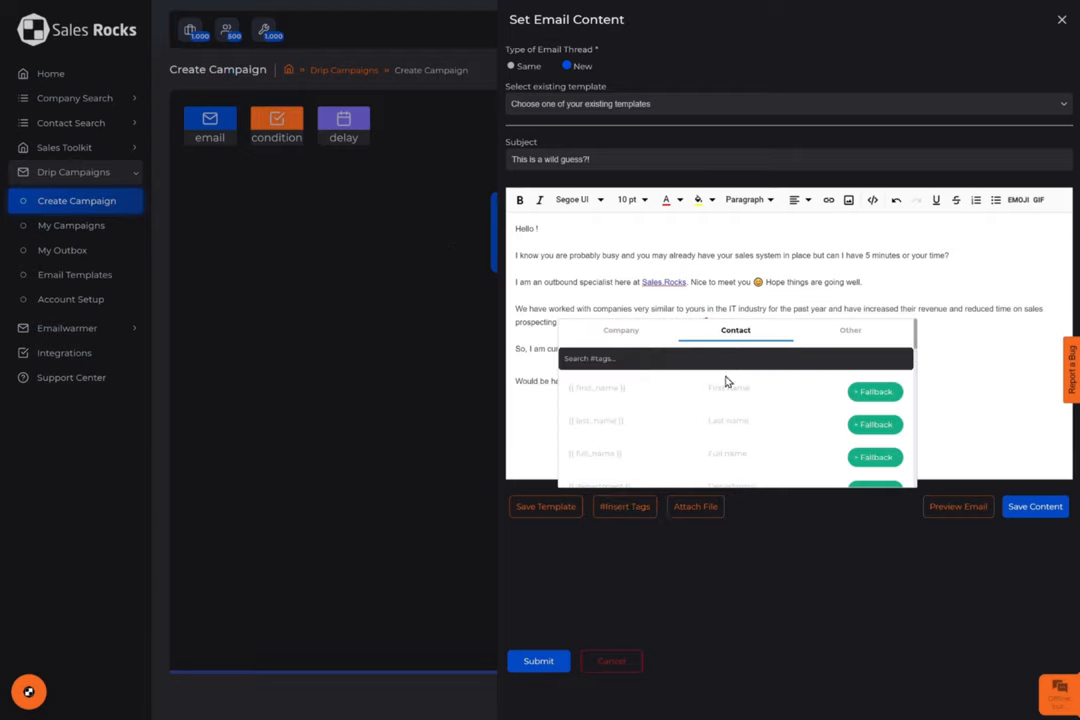
left_click(597, 391)
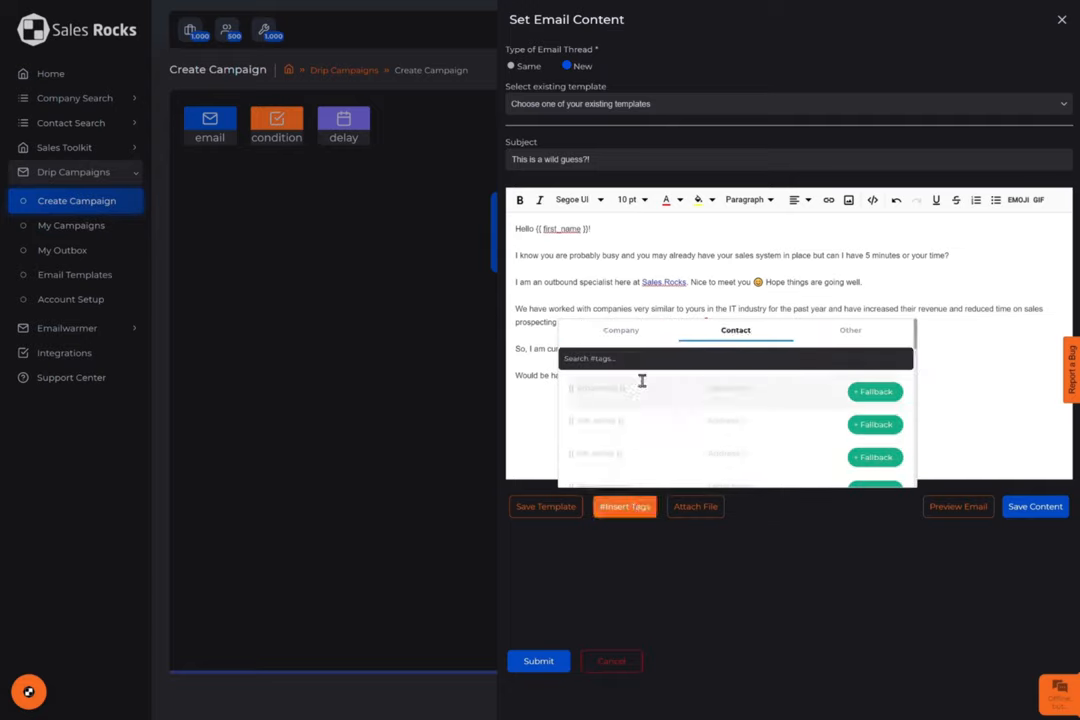
left_click(624, 506)
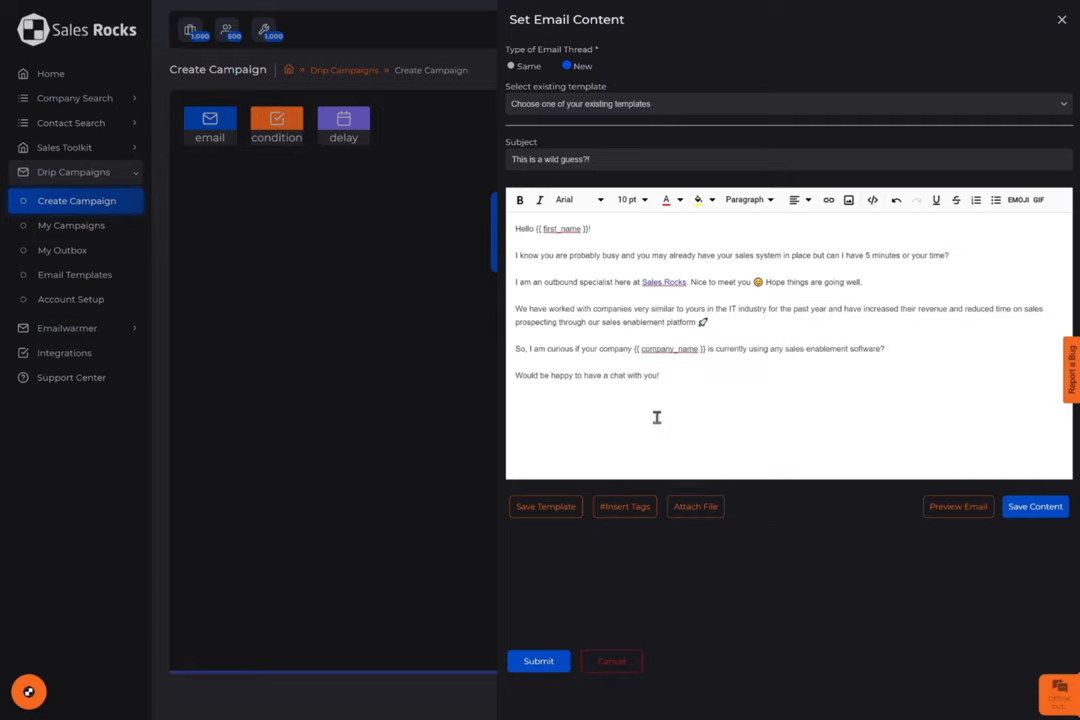
left_click(538, 660)
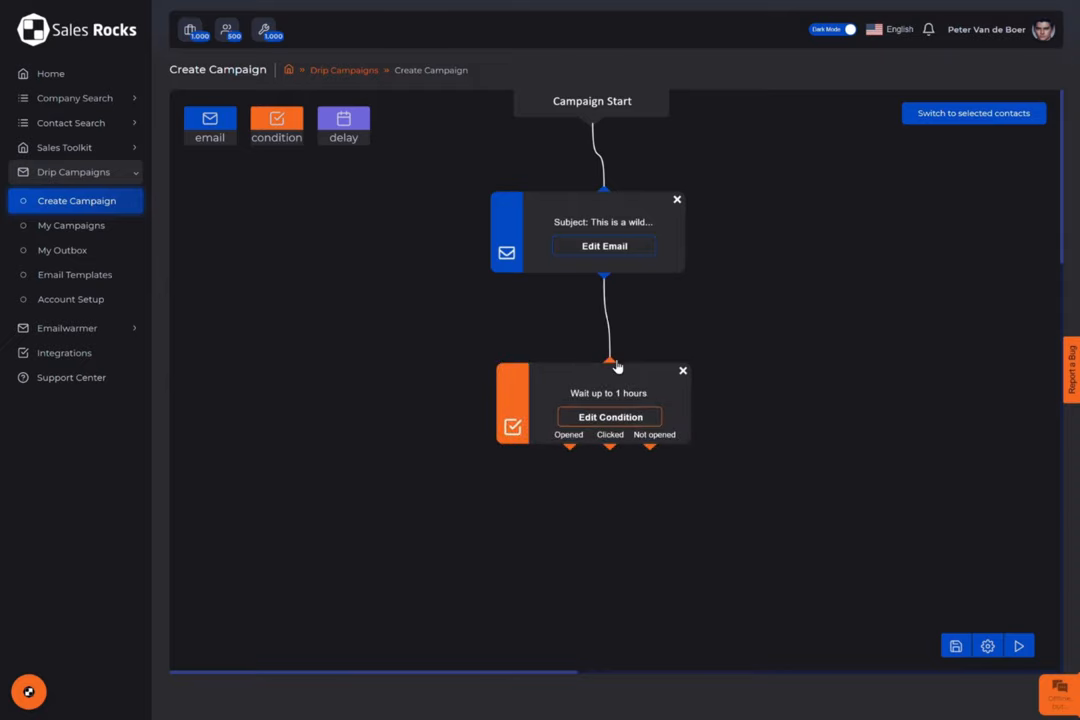
Step: Place a 3-day delay below the first email and connect it to the follow-up email
left_click(609, 417)
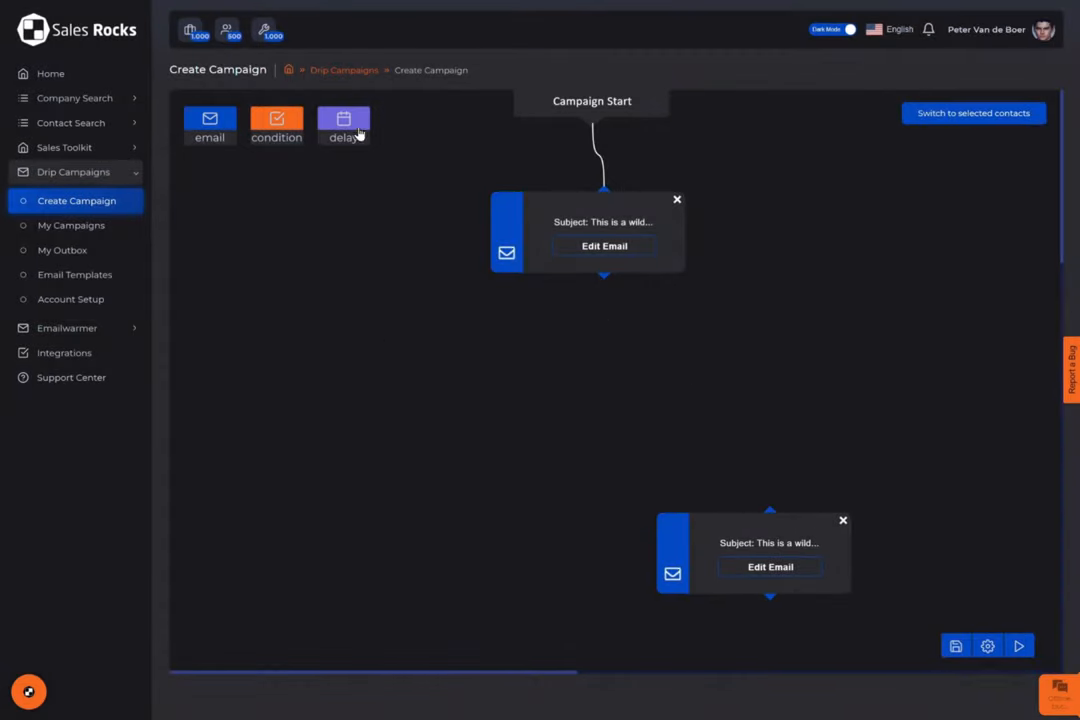
left_click_drag(343, 120, 635, 387)
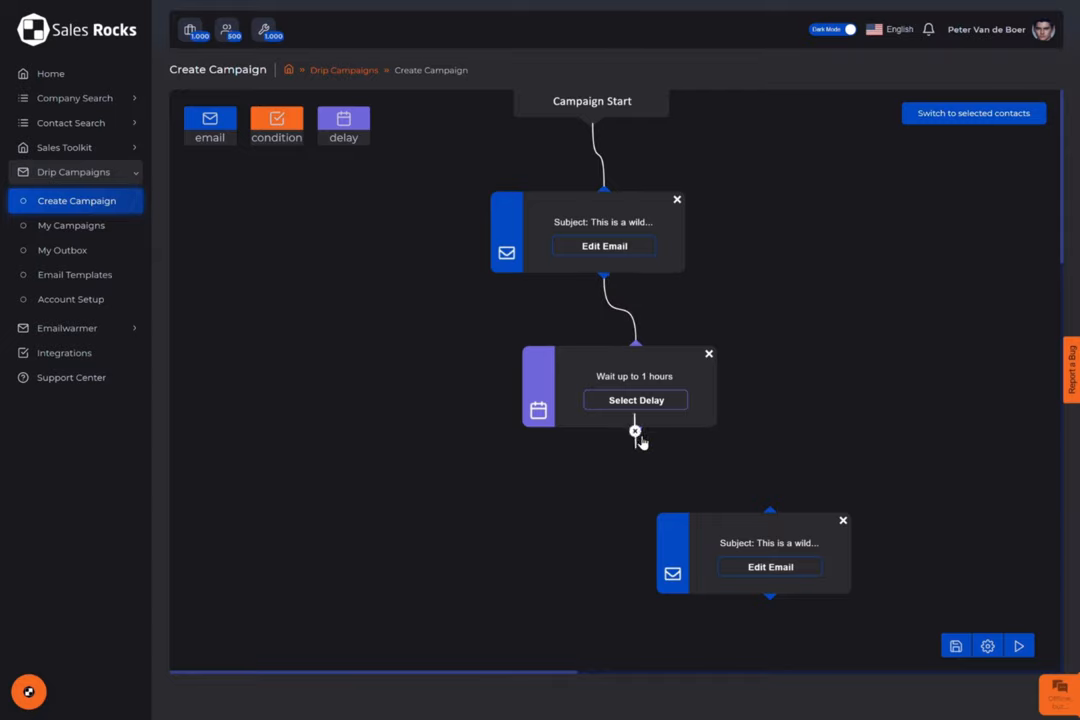
left_click(635, 400)
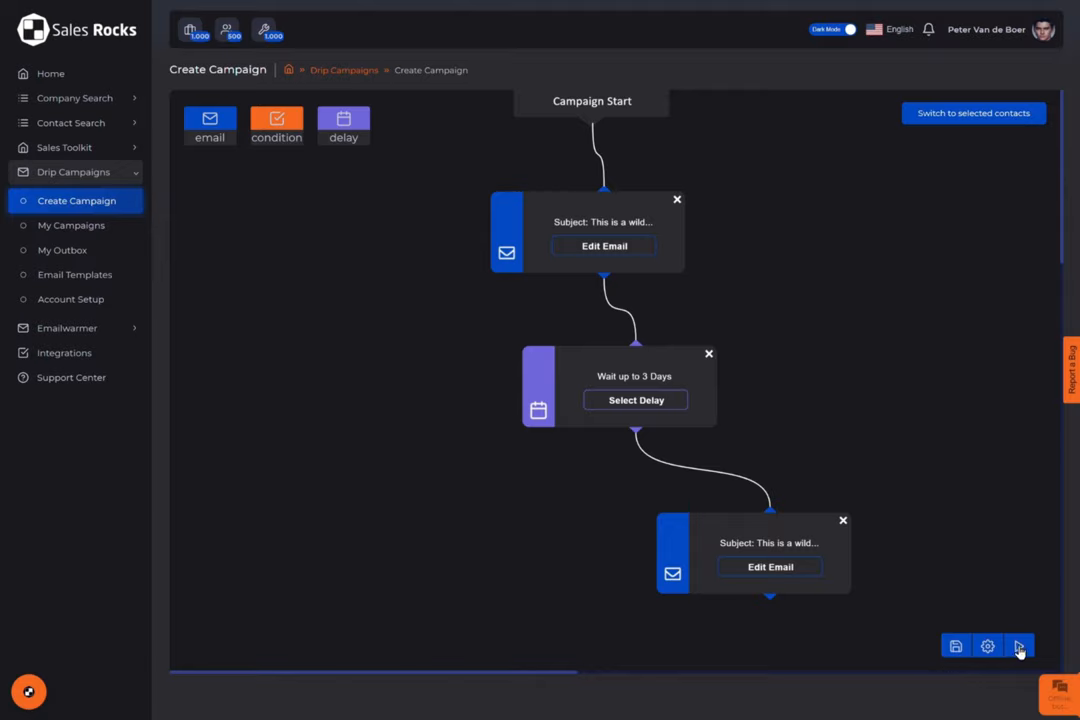
mouse_move(968, 666)
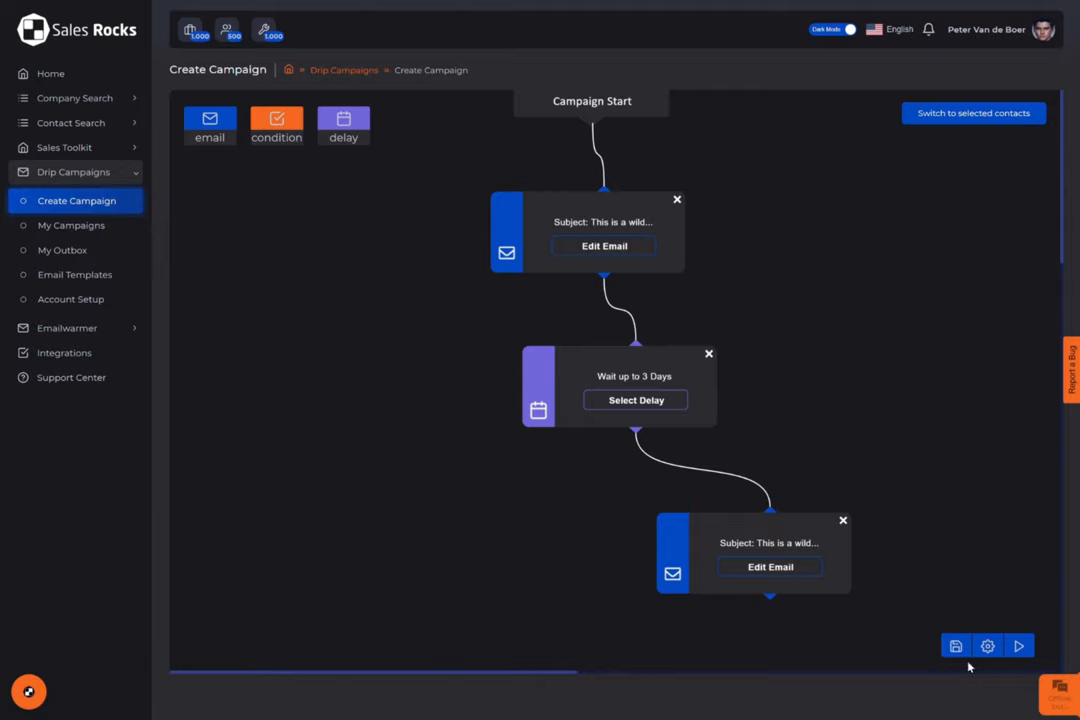
Step: Save the campaign flow and view the Spain HR campaign's statistics in My Campaigns
left_click(955, 645)
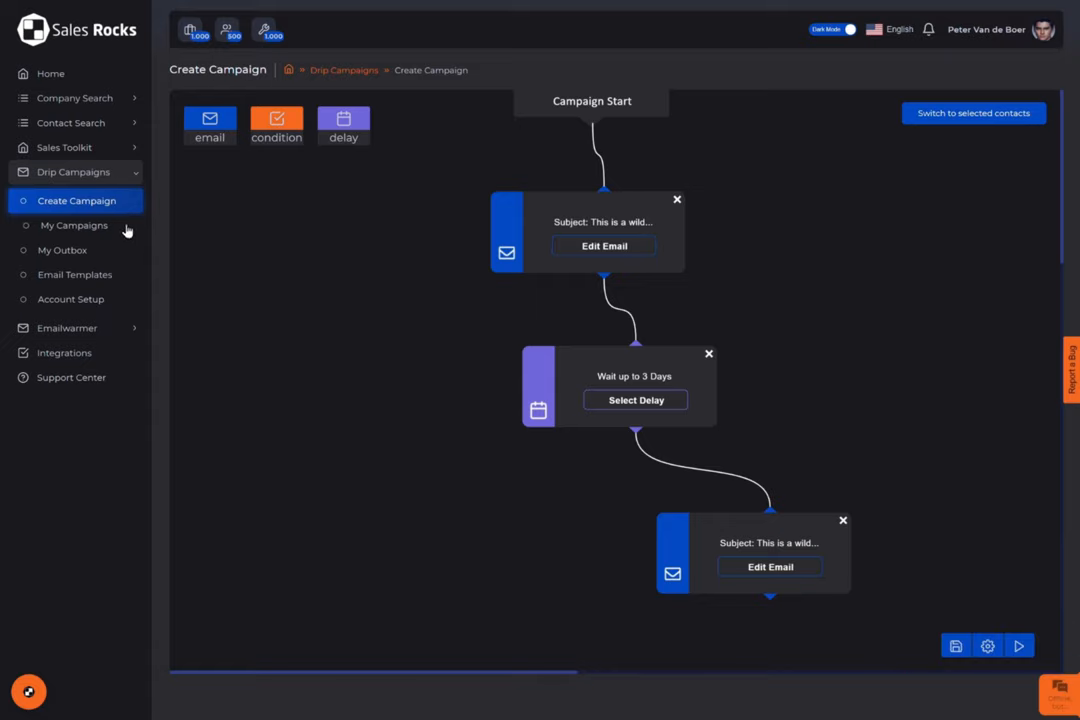
left_click(73, 225)
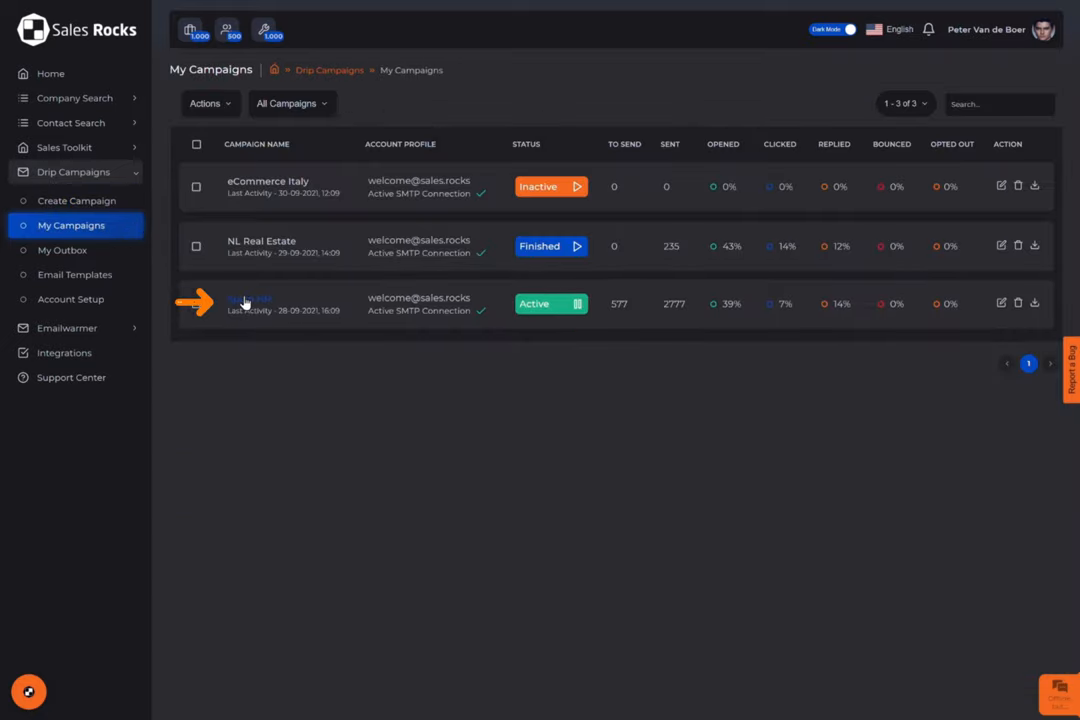
left_click(250, 304)
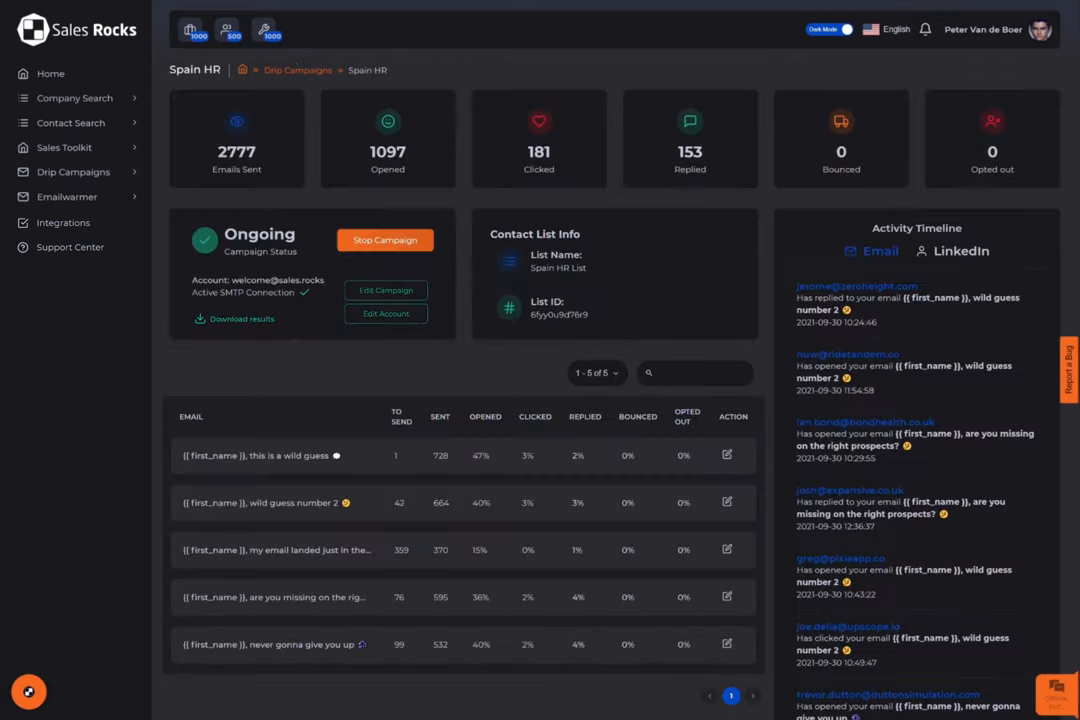